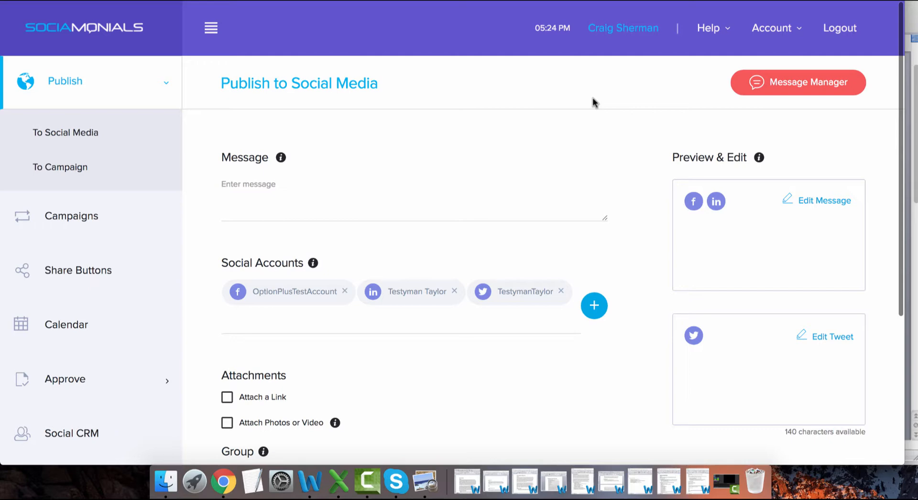
- Bring up the Account menu options from the Publish to Social Media page
click(773, 28)
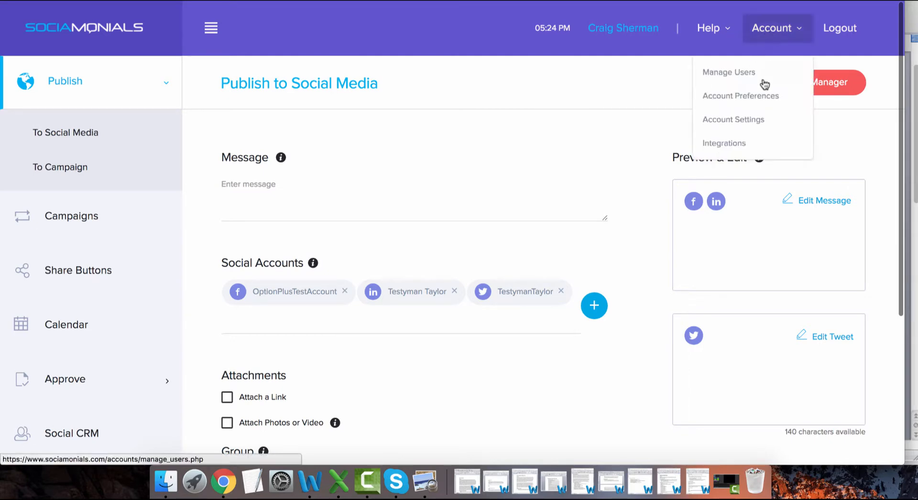
- Go to Account Preferences and bring Conversion Tracking Code and custom events into view
click(740, 96)
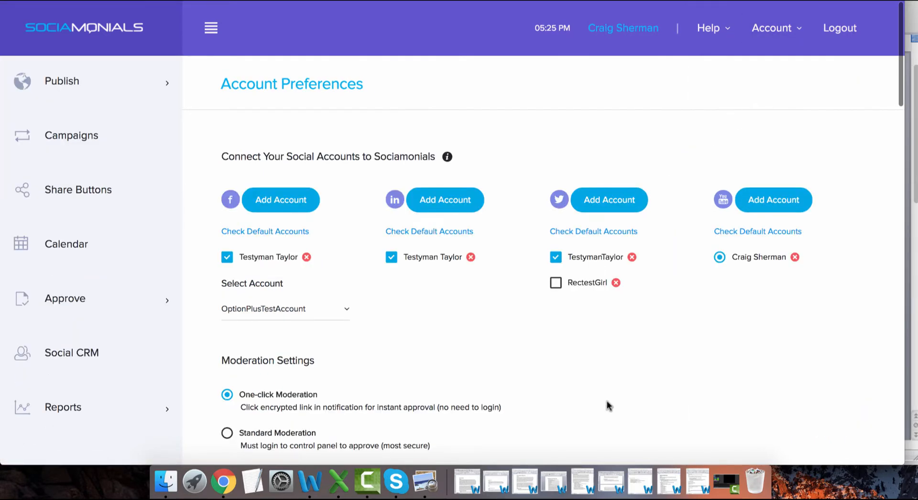
scroll(down, 3)
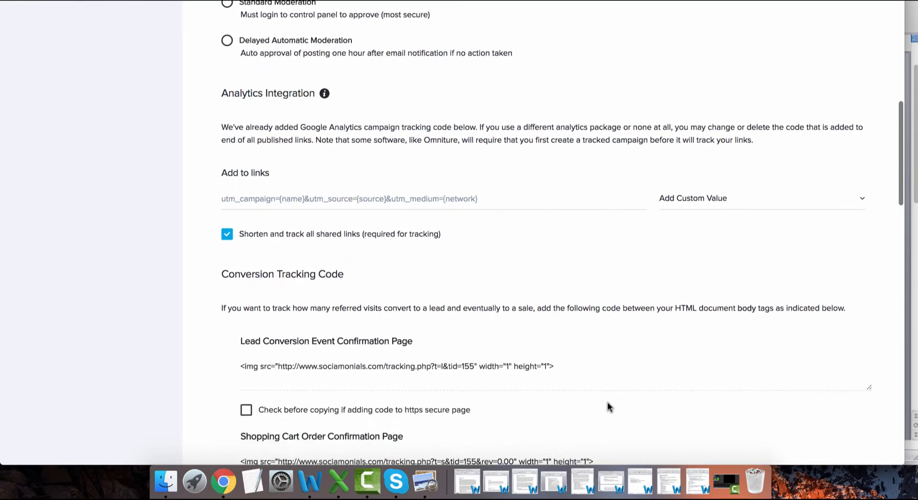
scroll(down, 3)
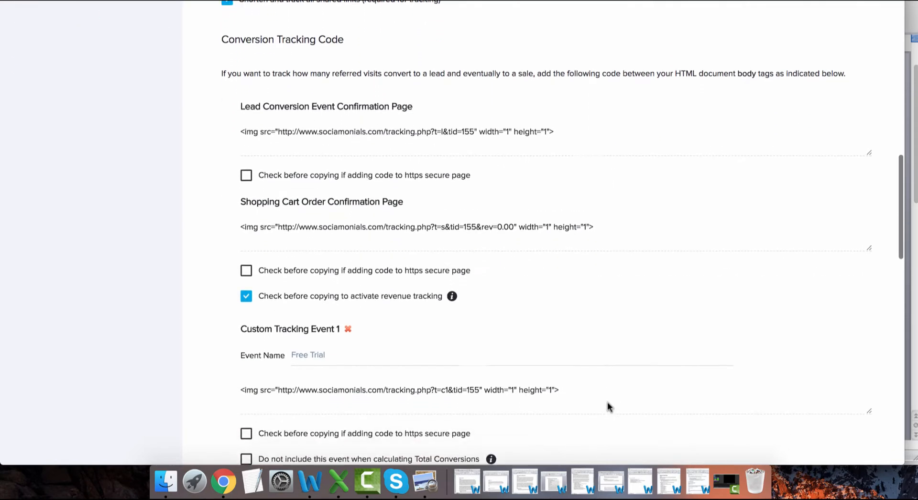
scroll(down, 3)
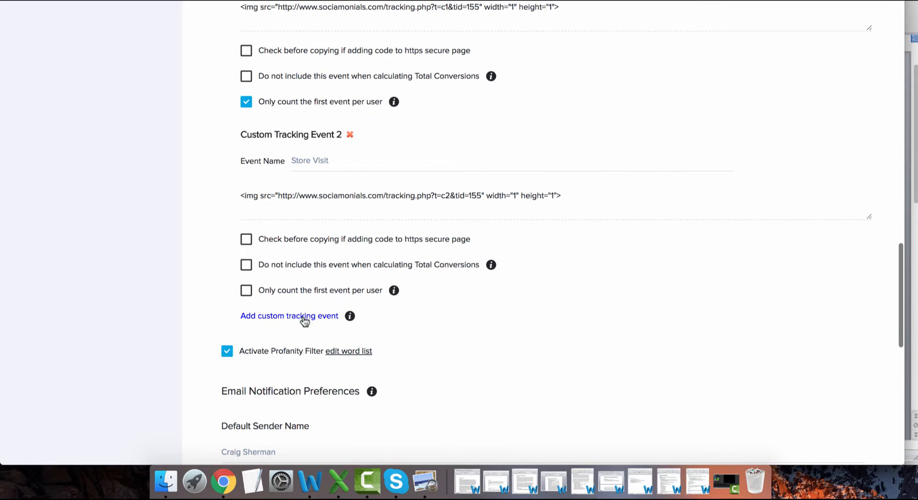
- Add a custom tracking event named 'eNewsletter Signup' counting only each user's first event
click(289, 316)
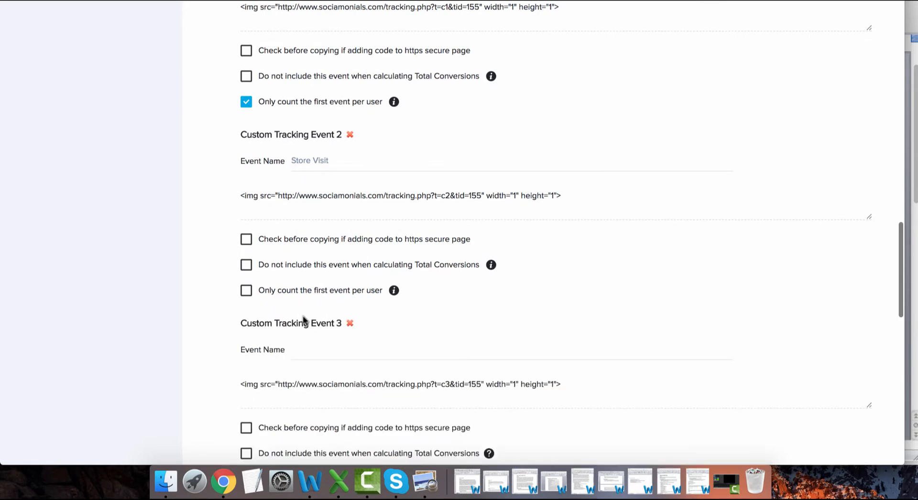
scroll(down, 3)
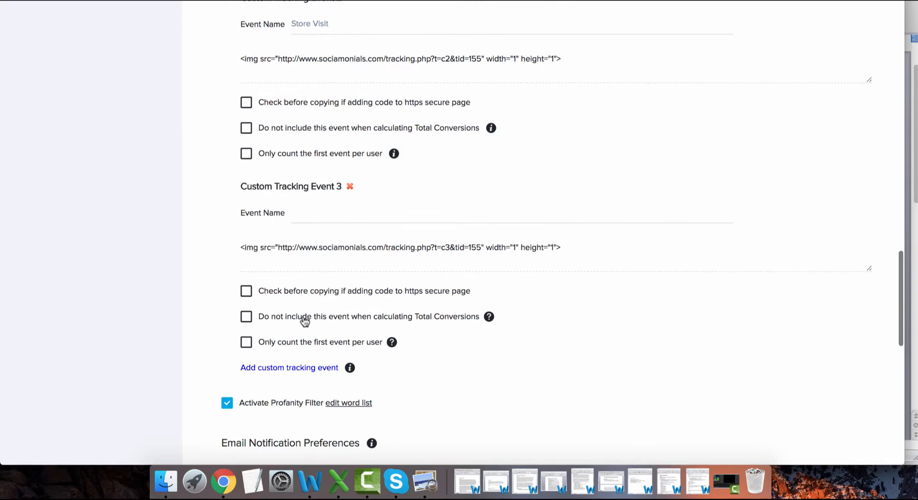
text(eN)
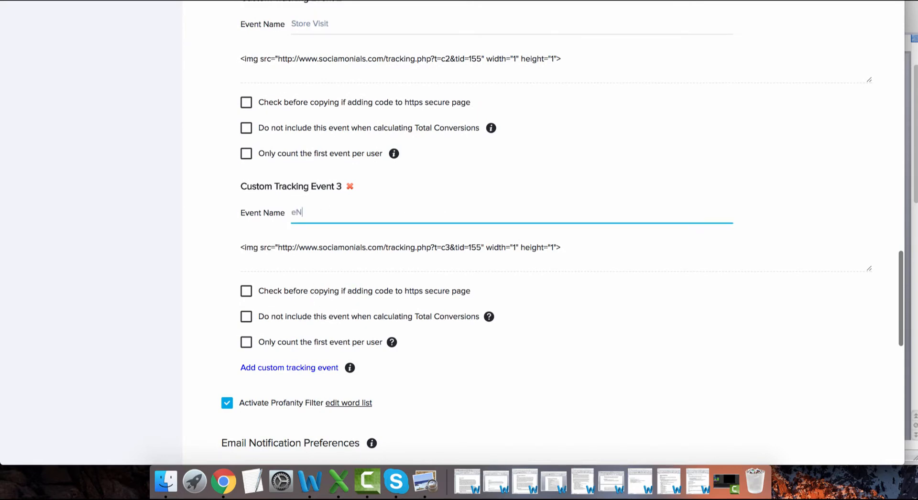
text(Newsletter)
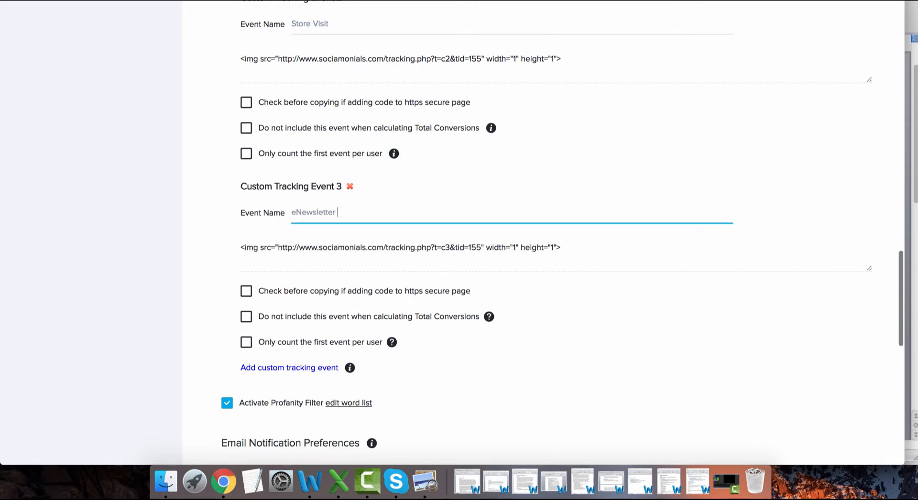
text(Signup)
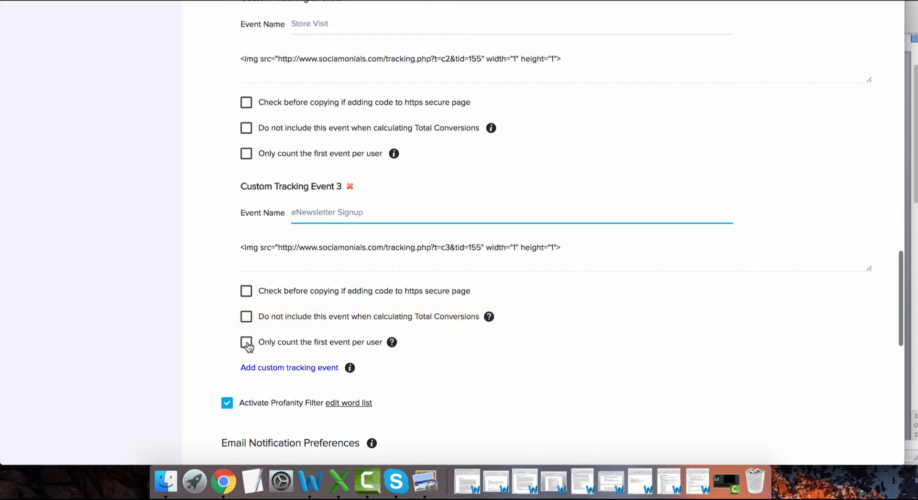
click(246, 342)
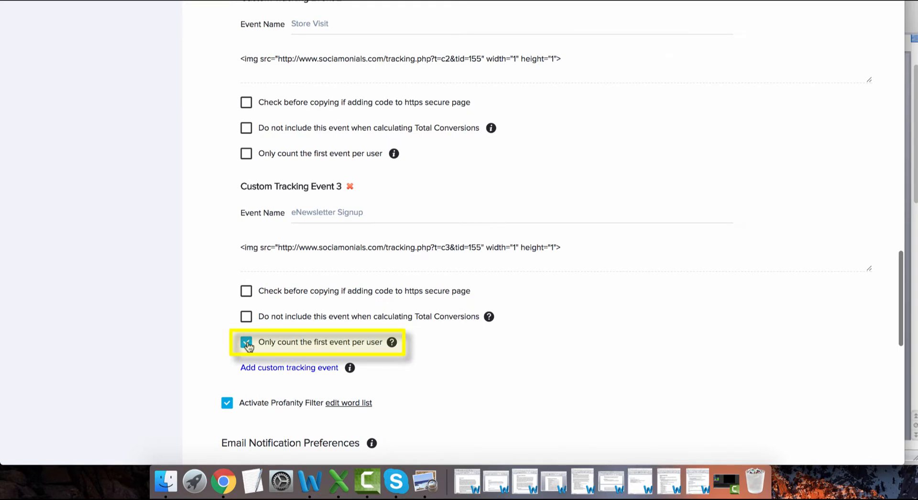
scroll(down, 3)
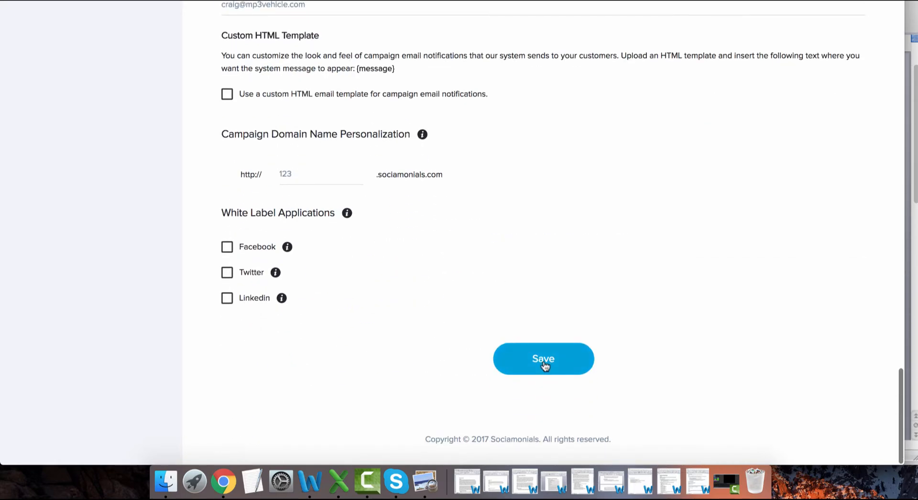
- Save Account Preferences so the eNewsletter Signup event is stored with Free Trial and Store Visit
click(543, 359)
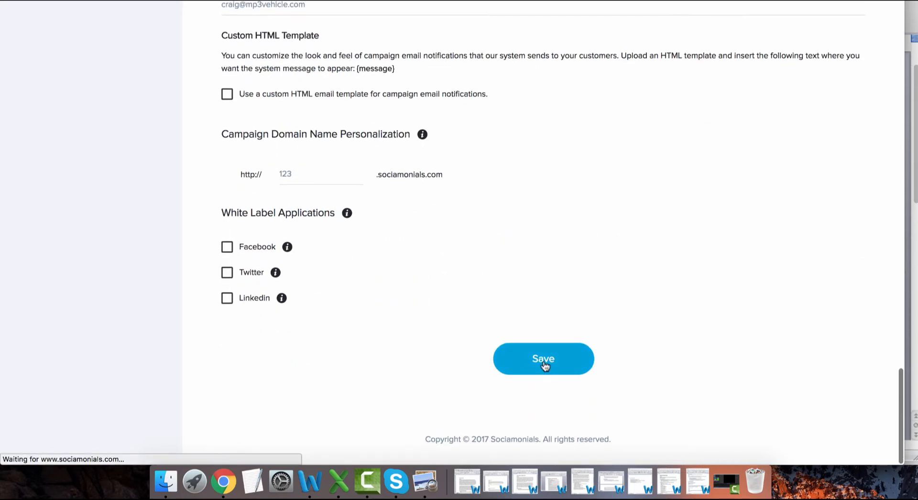
click(543, 359)
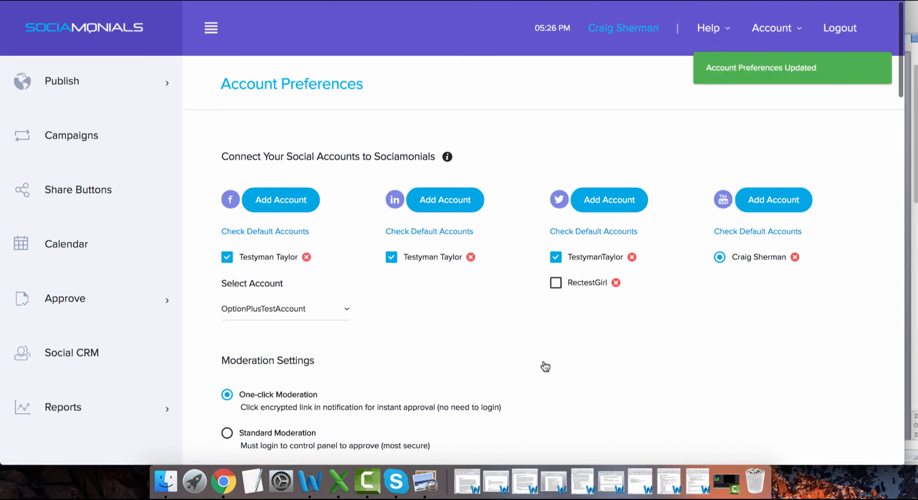
scroll(down, 3)
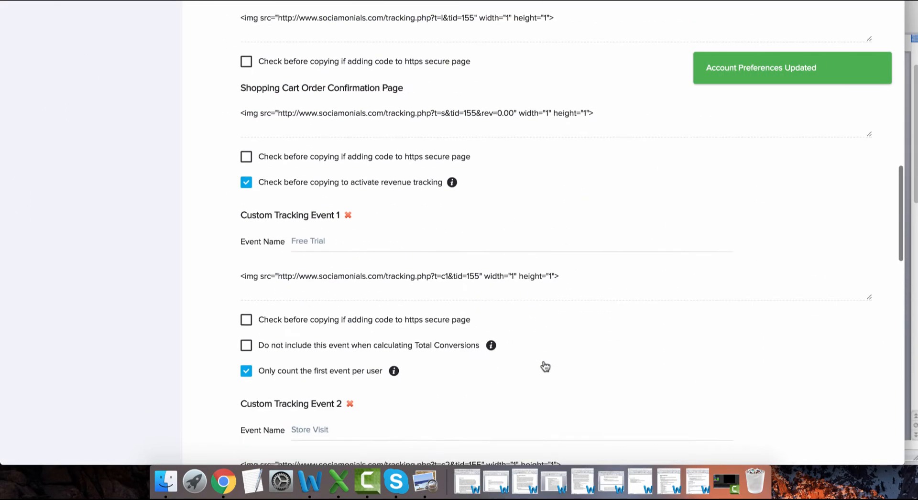
scroll(down, 3)
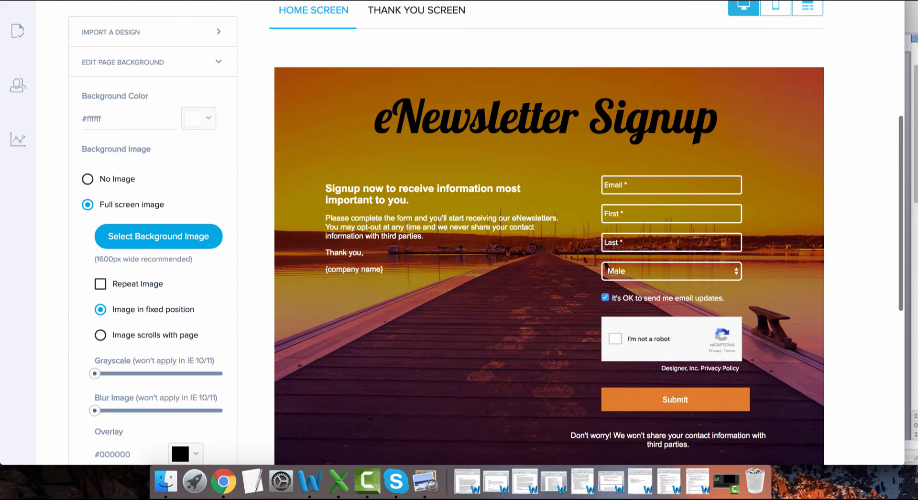
mouse_move(418, 30)
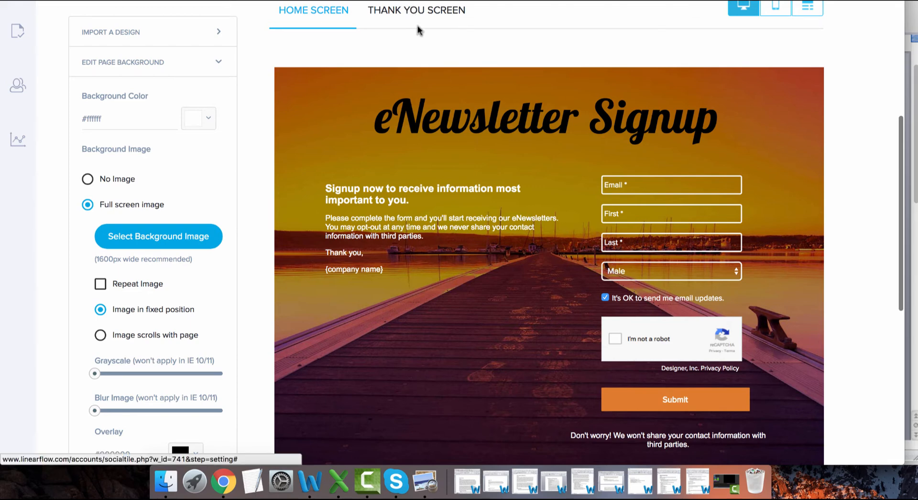
mouse_move(419, 19)
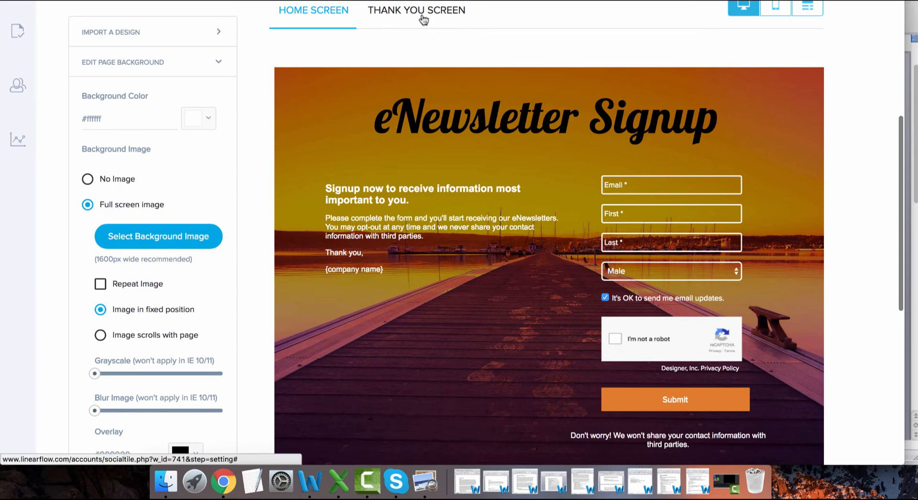
- Paste the tracking pixel img code (t=c3&tid=155) into the thank-you message's HTML source
click(416, 9)
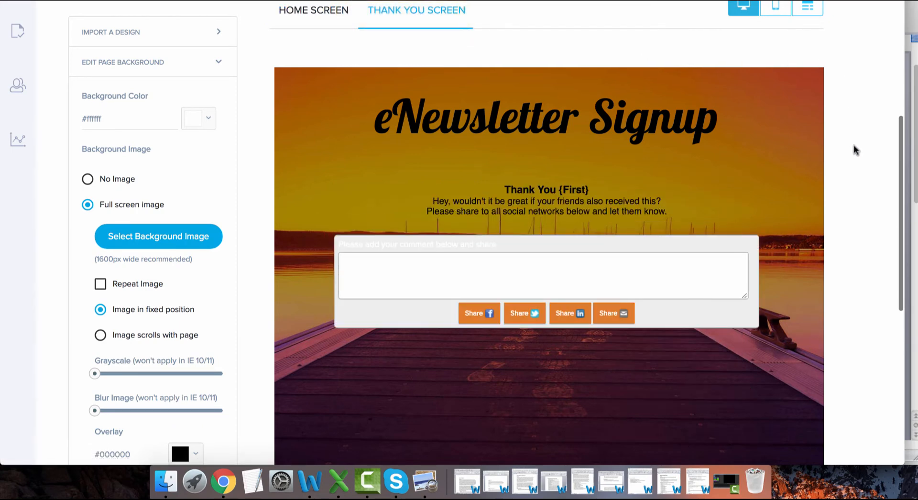
click(546, 200)
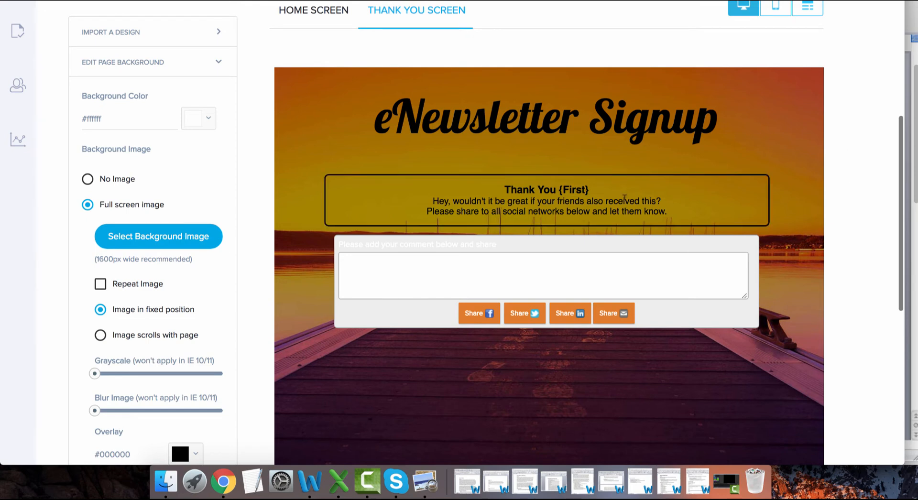
click(546, 200)
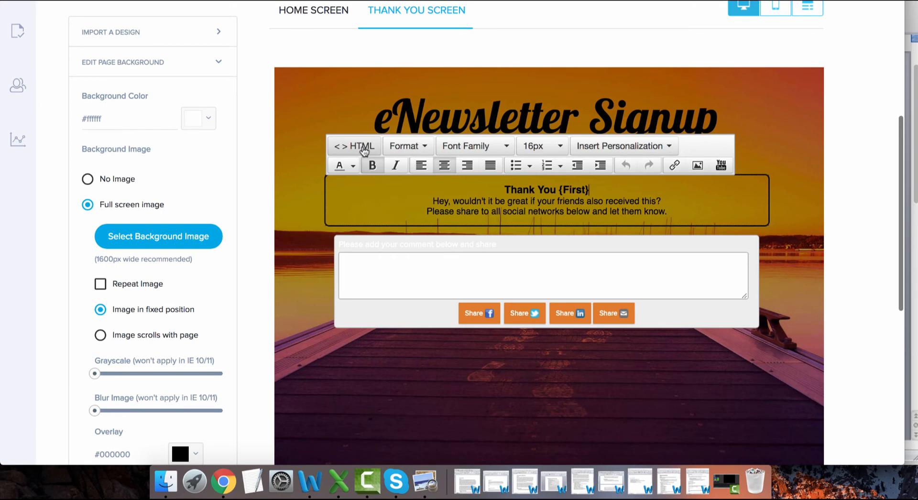
click(354, 145)
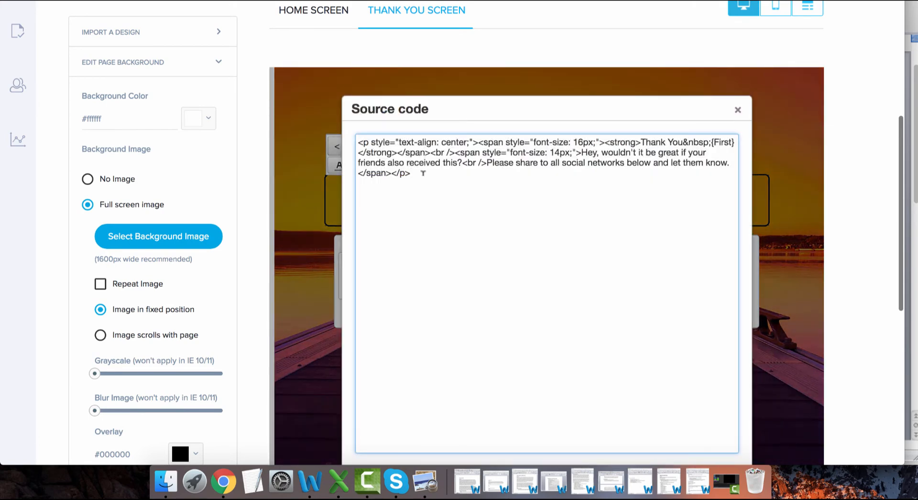
text(<img src="http://www.sociamonials.com/tracking.php?t=c3&tid=155" width="1" height="1">)
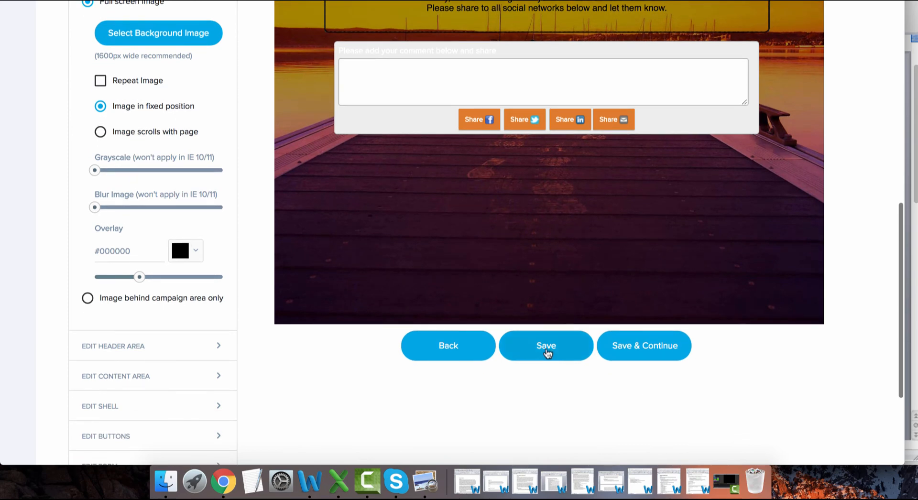
- Save the signup form with the pixel and follow the shared signup link
click(546, 346)
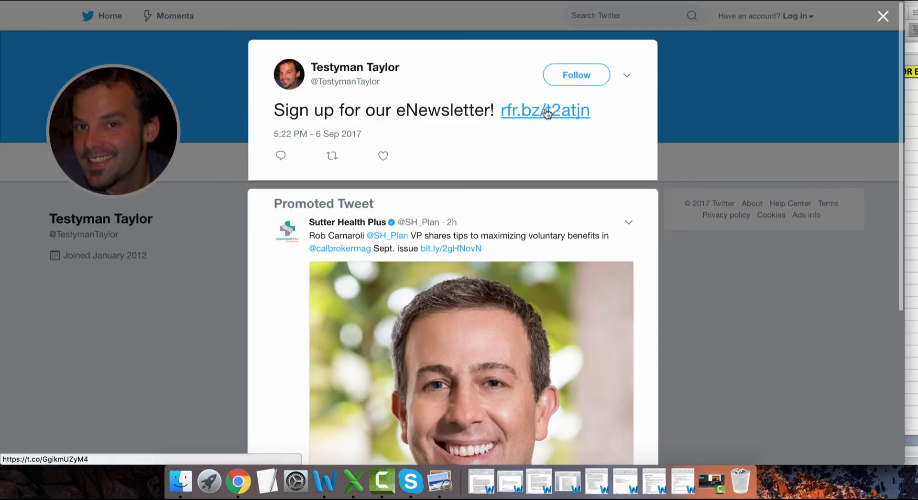
click(545, 110)
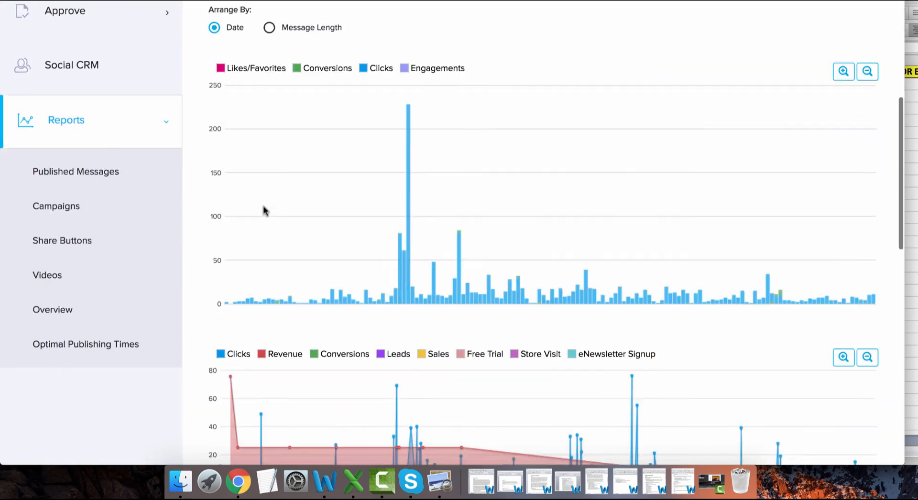
scroll(down, 3)
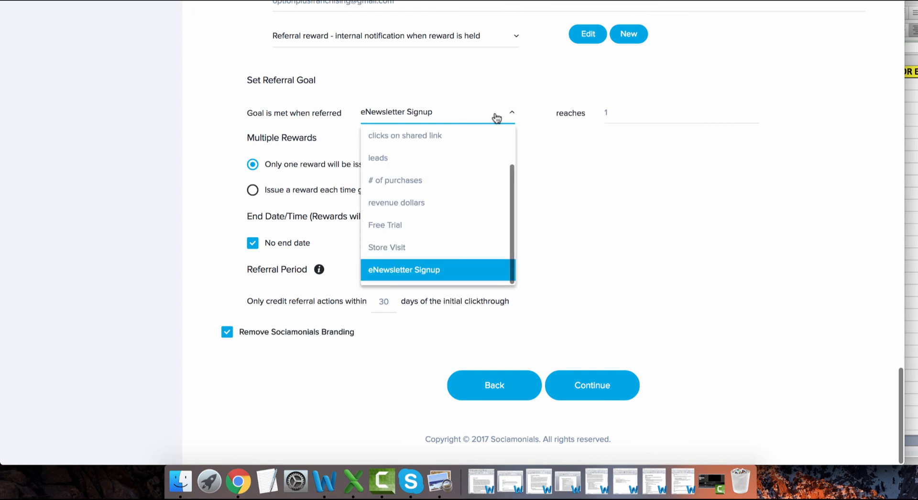
mouse_move(487, 275)
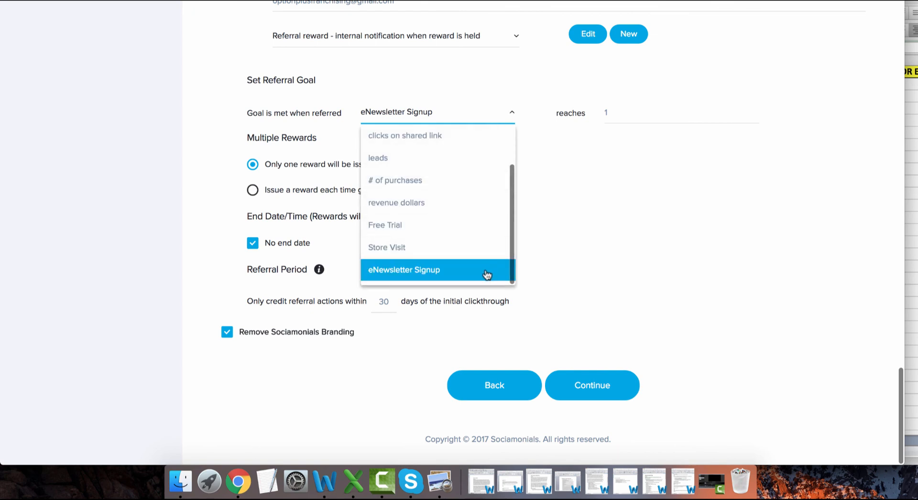
- Set the referral goal to eNewsletter Signup with a target of 1
click(404, 270)
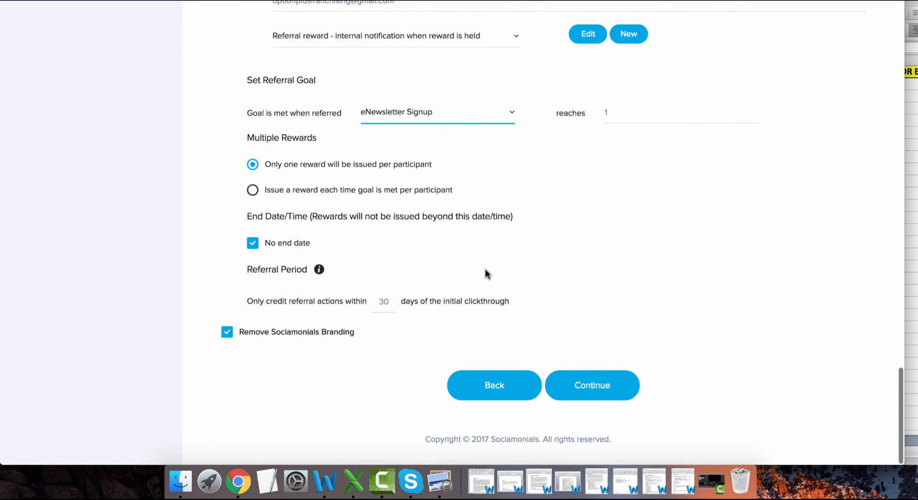